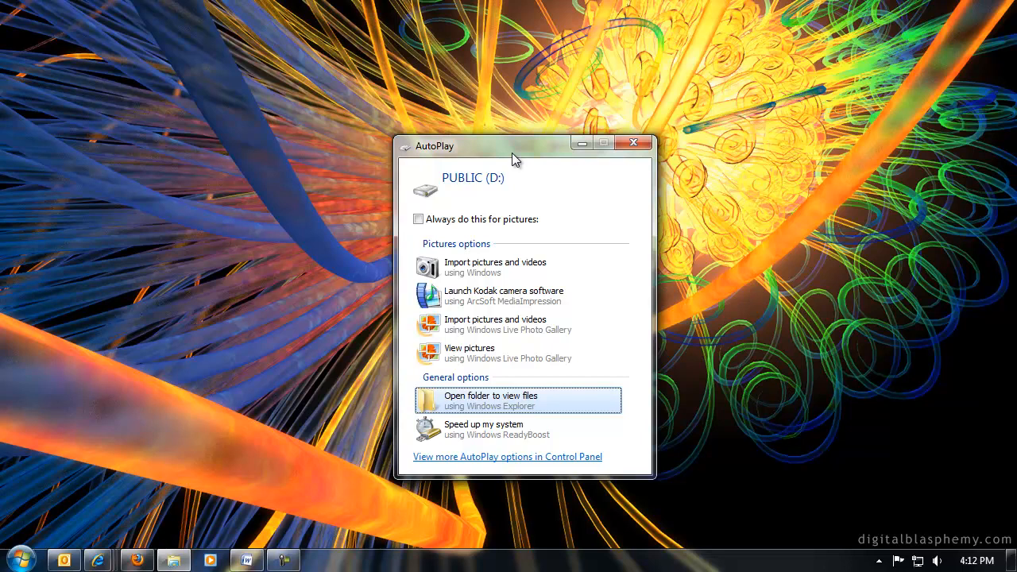
{"action": "mouse_move", "coordinate": [506, 189]}
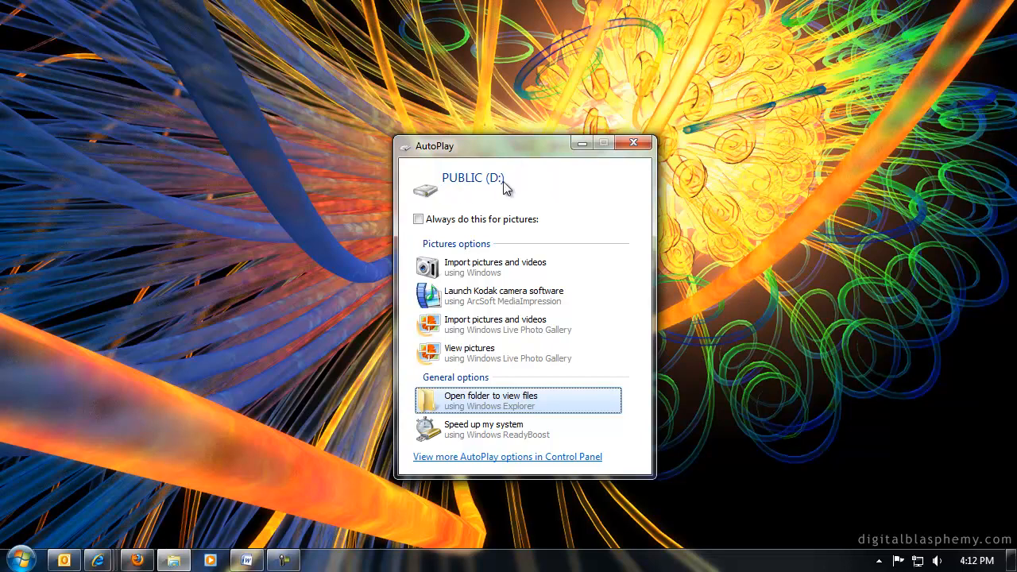
{"action": "mouse_move", "coordinate": [633, 143]}
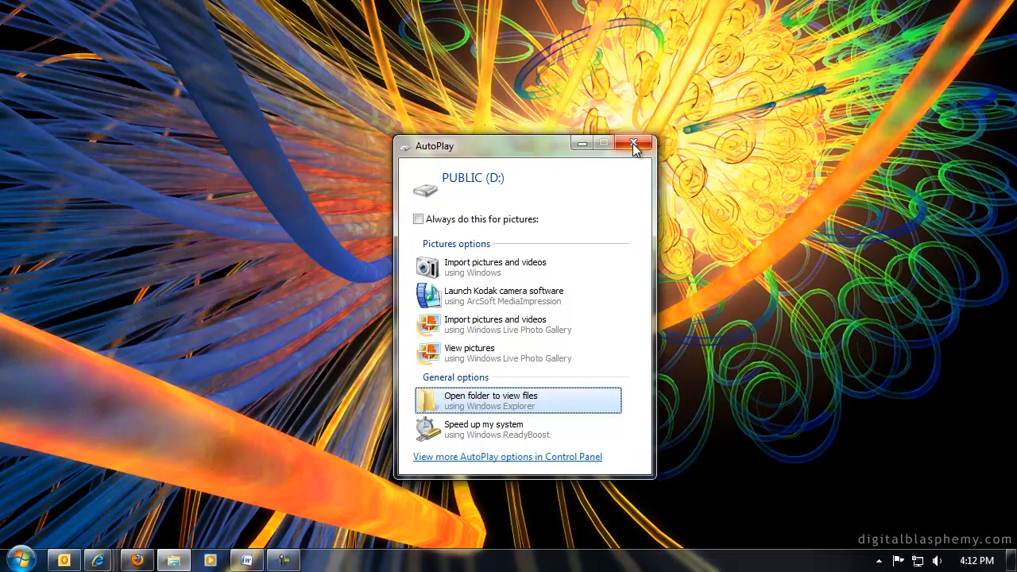
- Close the USB AutoPlay prompt and reach 'Create a password reset disk' via Start menu User Accounts
{"action": "left_click", "coordinate": [633, 144]}
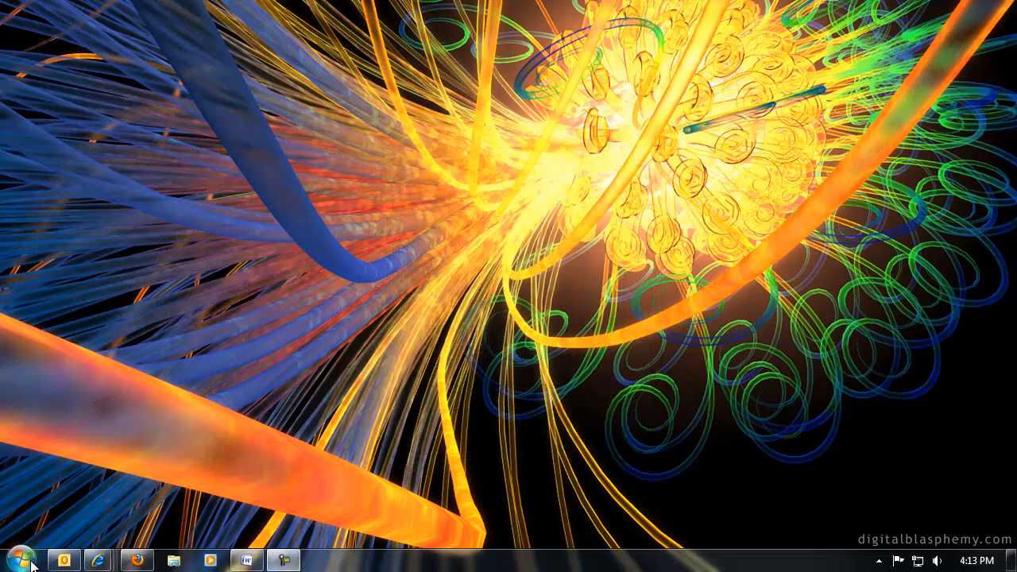
{"action": "left_click", "coordinate": [16, 560]}
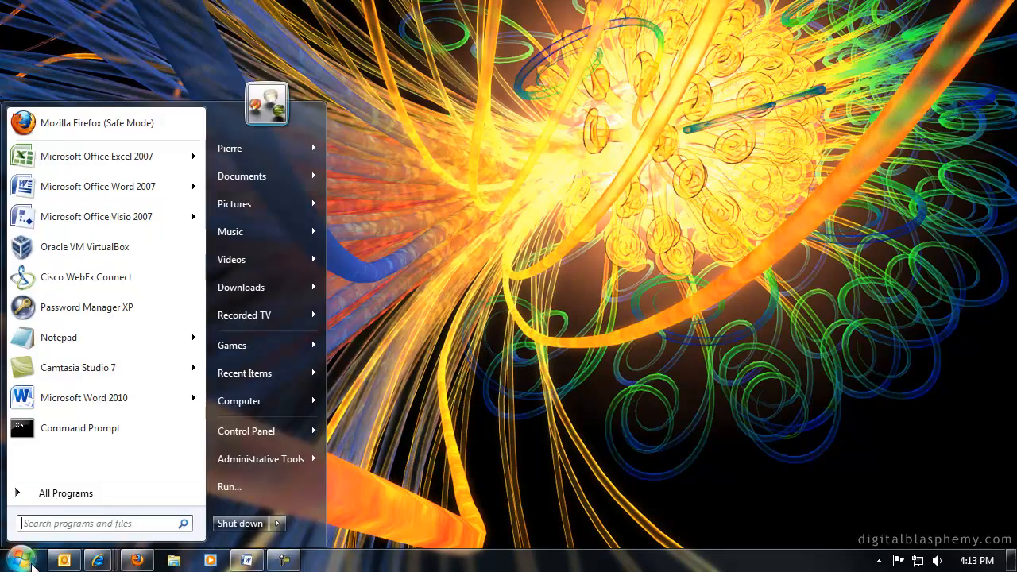
{"action": "left_click", "coordinate": [245, 430]}
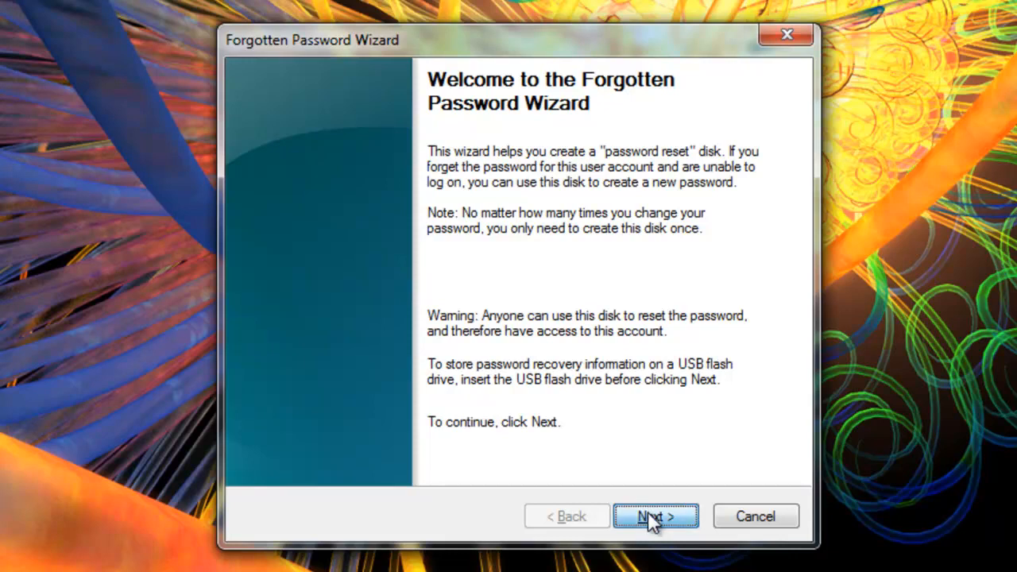
- Advance from the welcome page and accept PUBLIC (D:) as the reset disk drive
{"action": "left_click", "coordinate": [655, 515]}
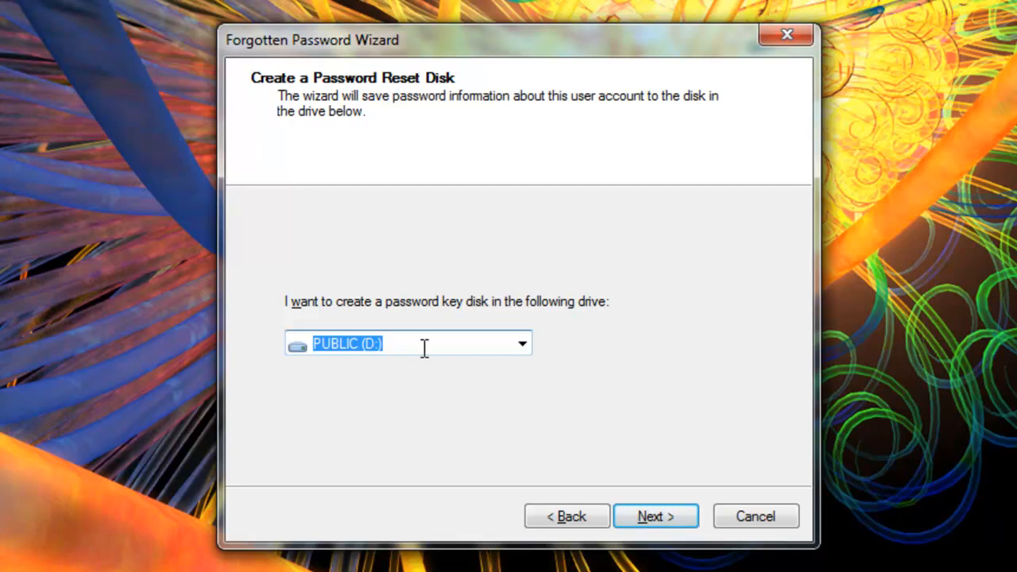
{"action": "mouse_move", "coordinate": [537, 435]}
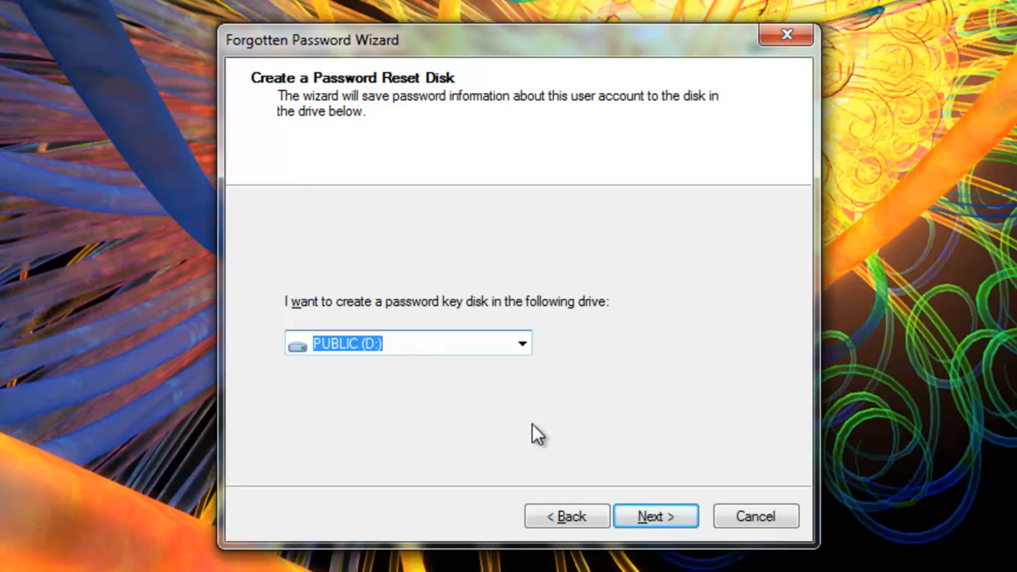
{"action": "mouse_move", "coordinate": [655, 516]}
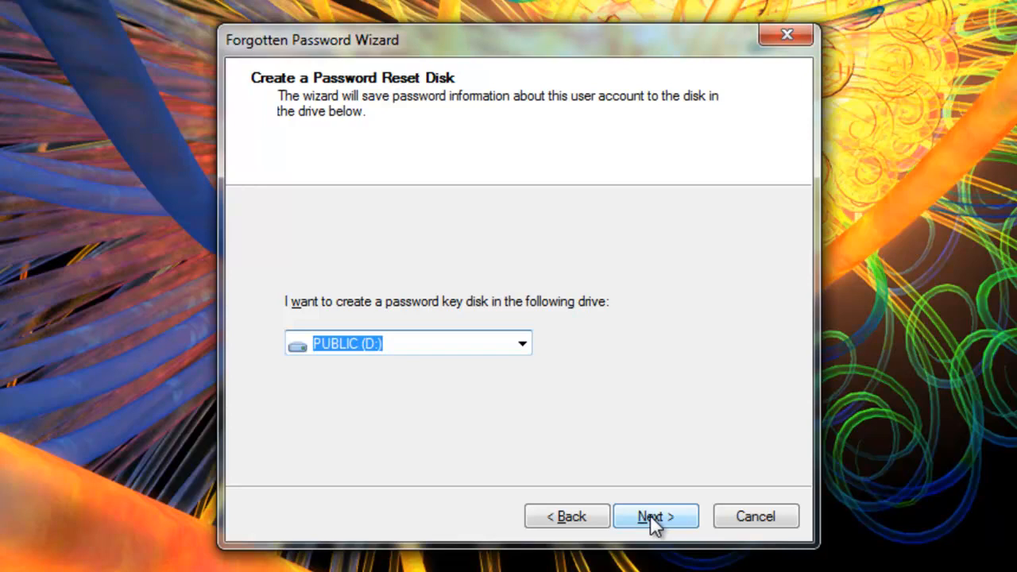
{"action": "left_click", "coordinate": [655, 515]}
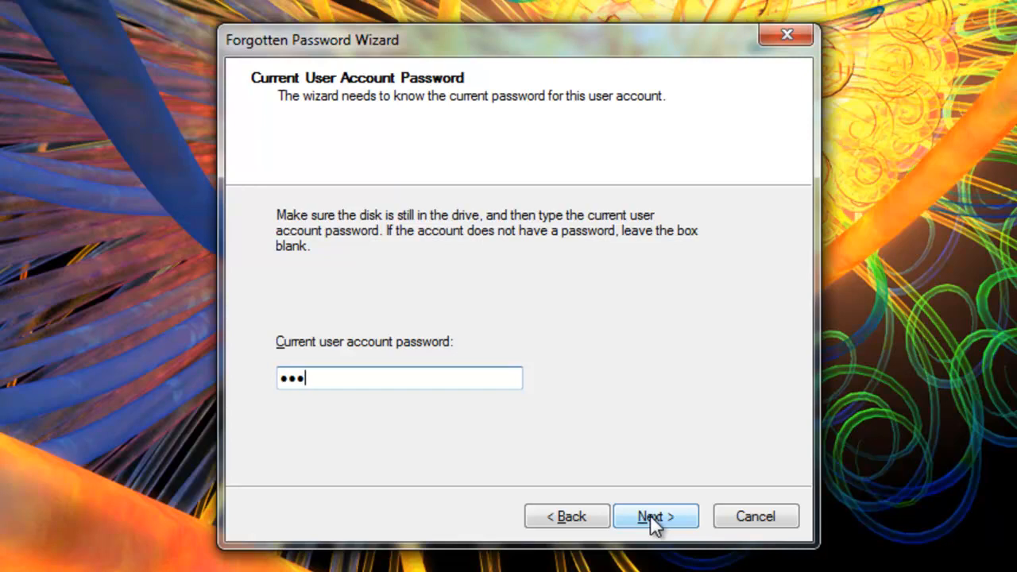
- Enter the current account password and confirm Yes to replace the previous reset disk
{"action": "type", "text": "password"}
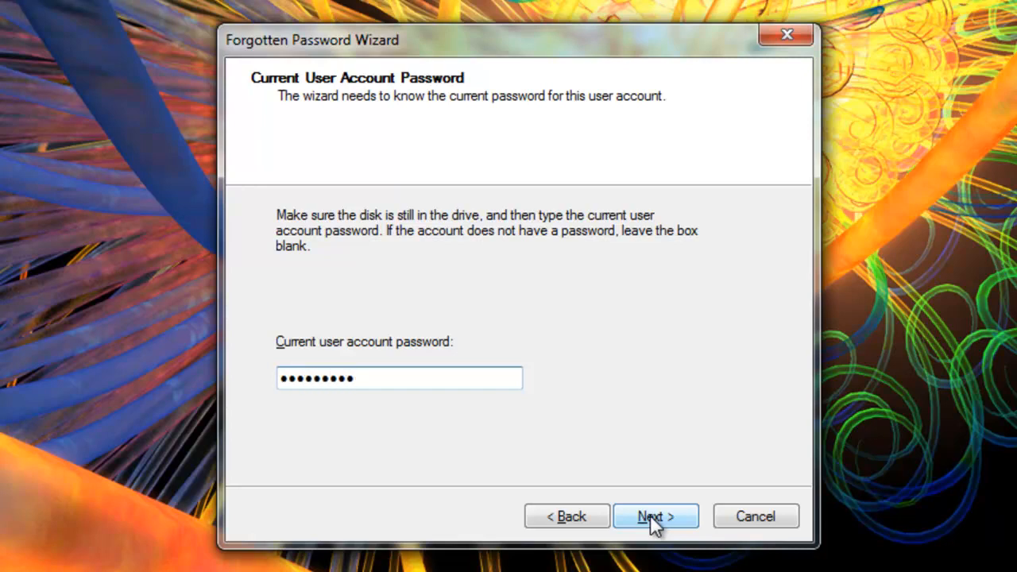
{"action": "left_click", "coordinate": [655, 515]}
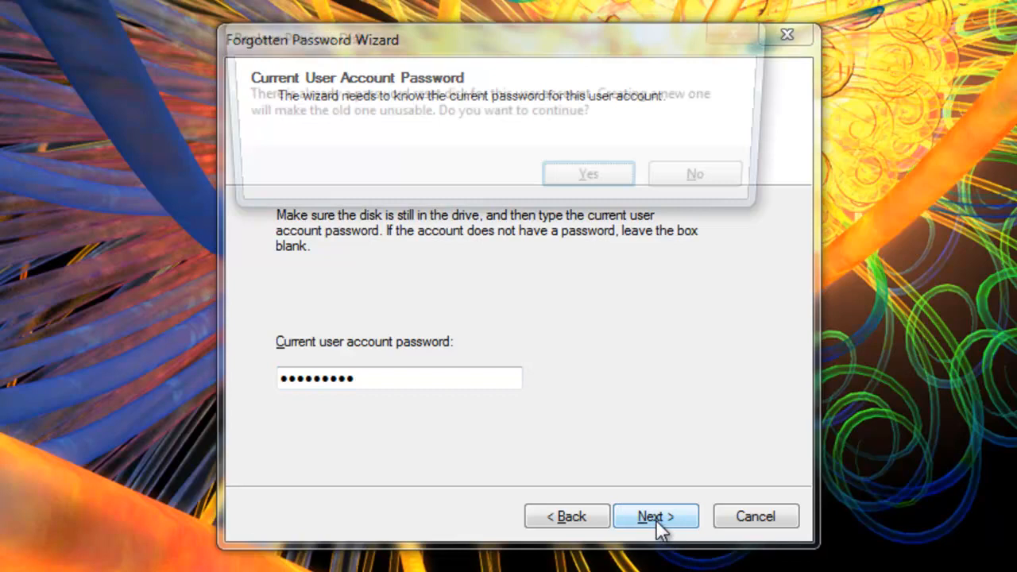
{"action": "left_click", "coordinate": [655, 515]}
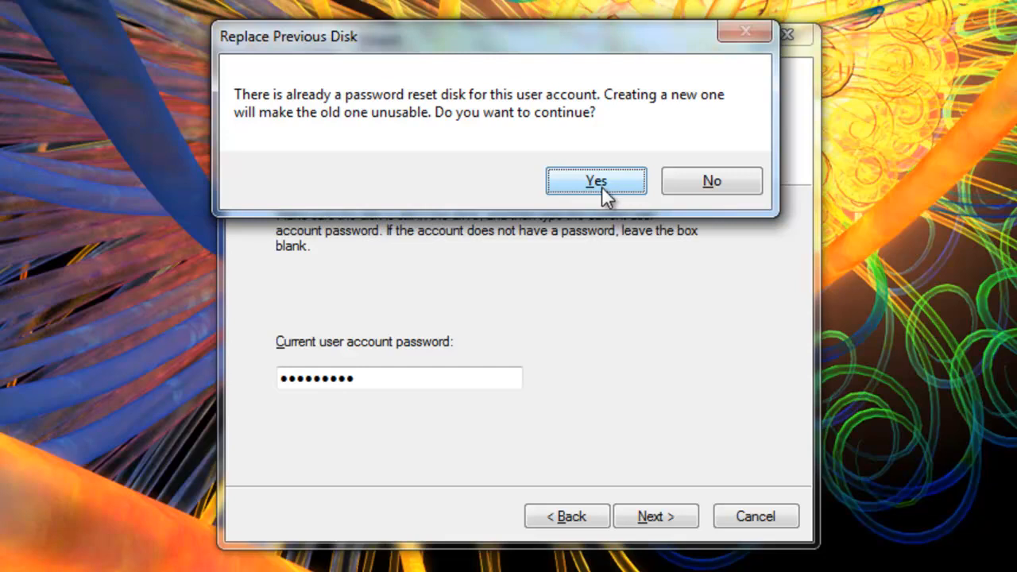
{"action": "mouse_move", "coordinate": [612, 199]}
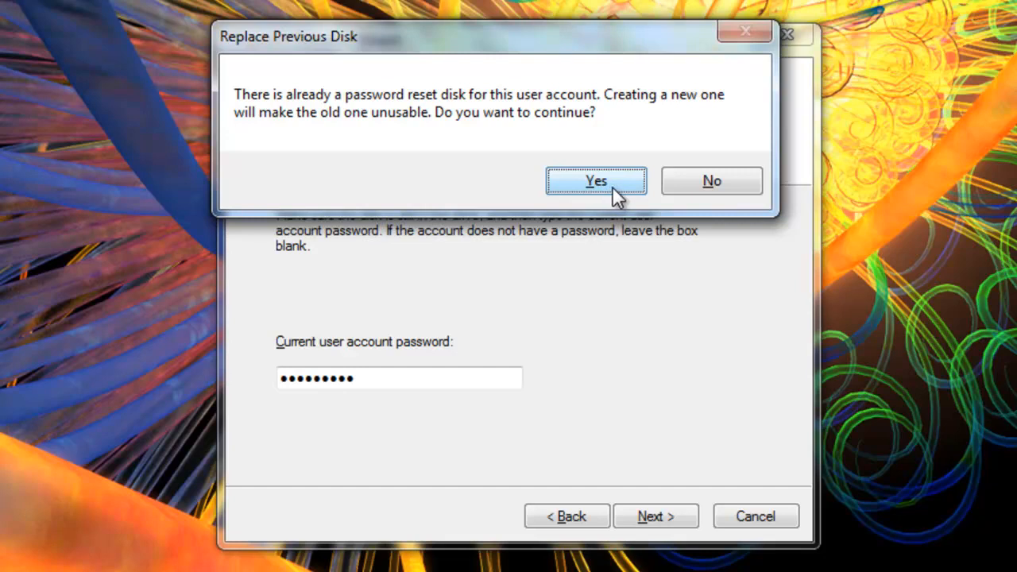
{"action": "left_click", "coordinate": [596, 181]}
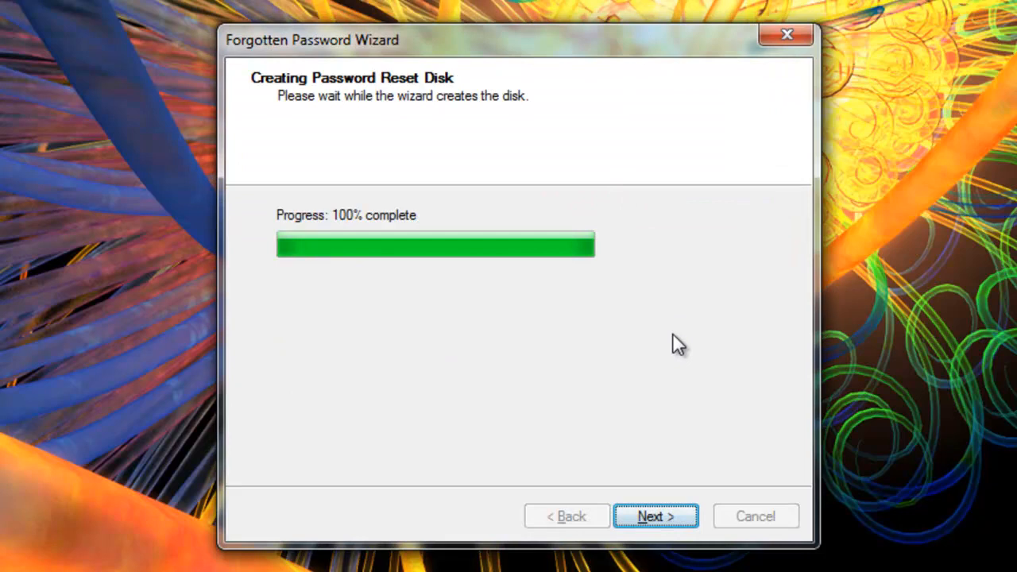
- Continue from 100% progress to the page confirming the reset disk was created
{"action": "left_click", "coordinate": [655, 515]}
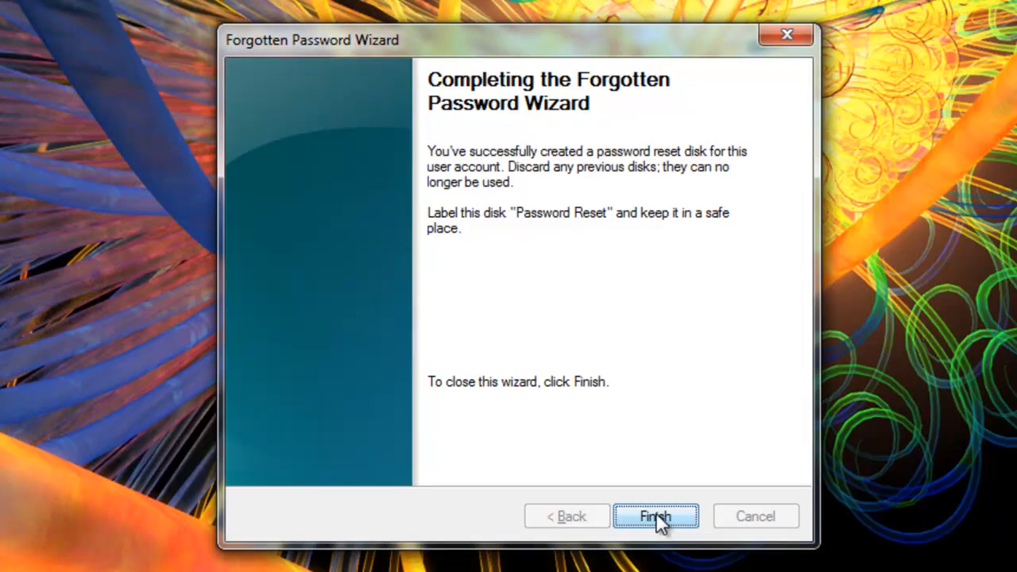